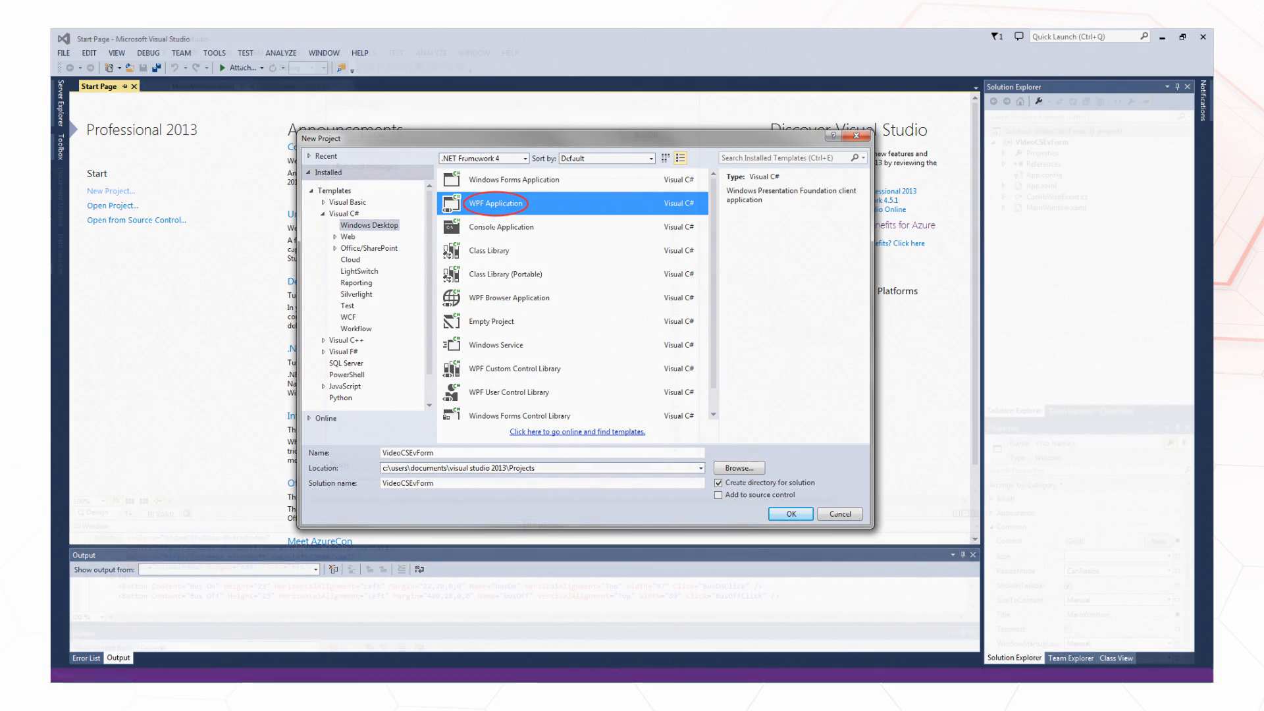
Step: Create the C# WPF Application project named VideoCSEvForm
left_click(789, 514)
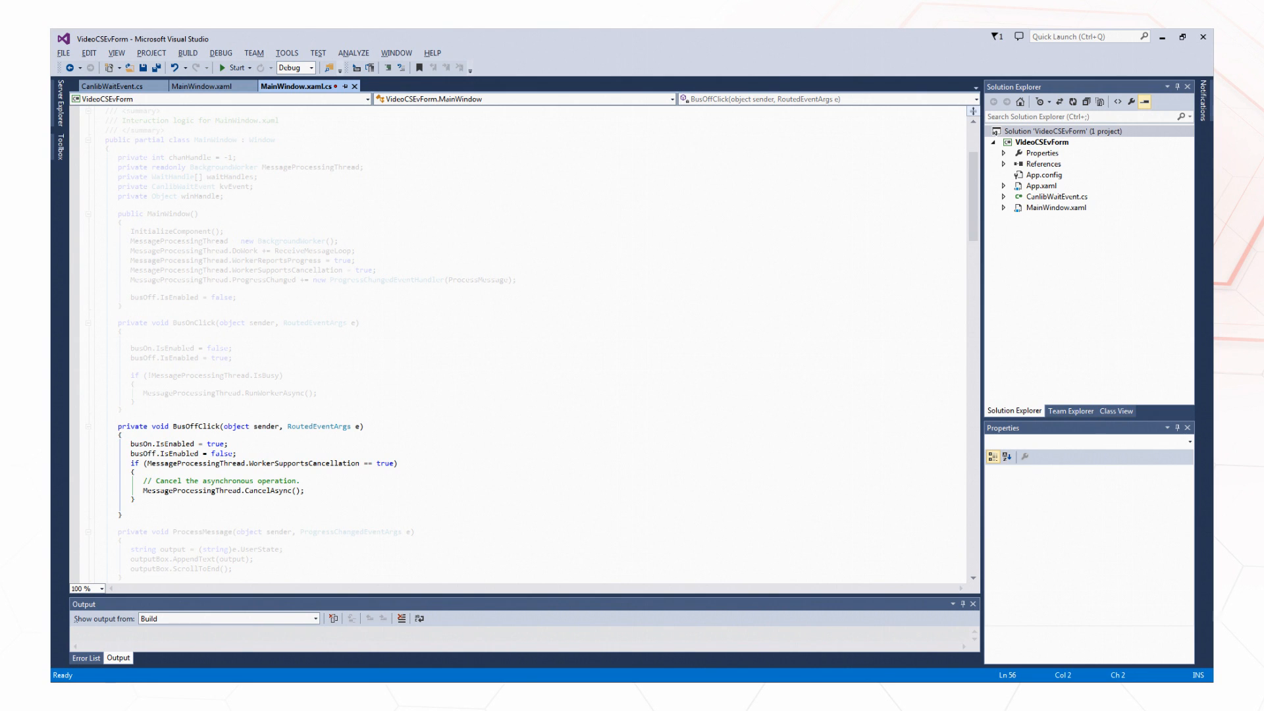
Step: Scroll MainWindow.xaml.cs down to the BusOnClick, BusOffClick and ProcessMessage methods
scroll("down", 3)
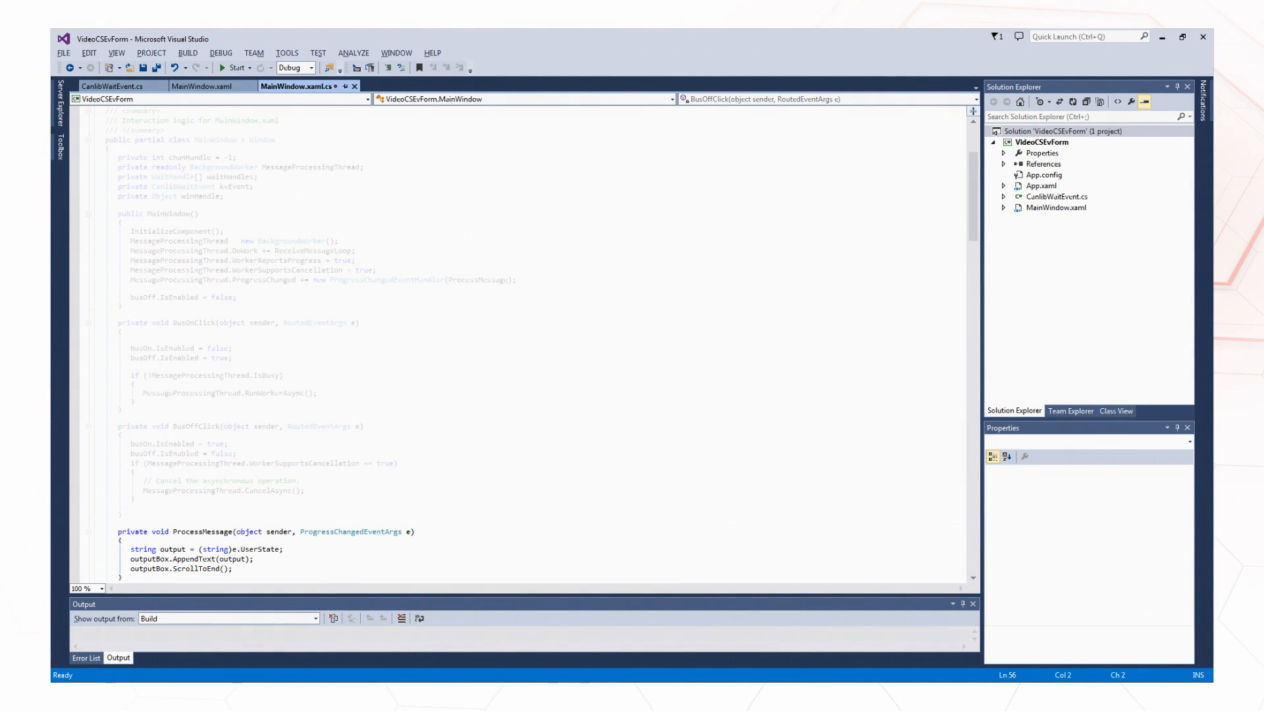
scroll("down", 3)
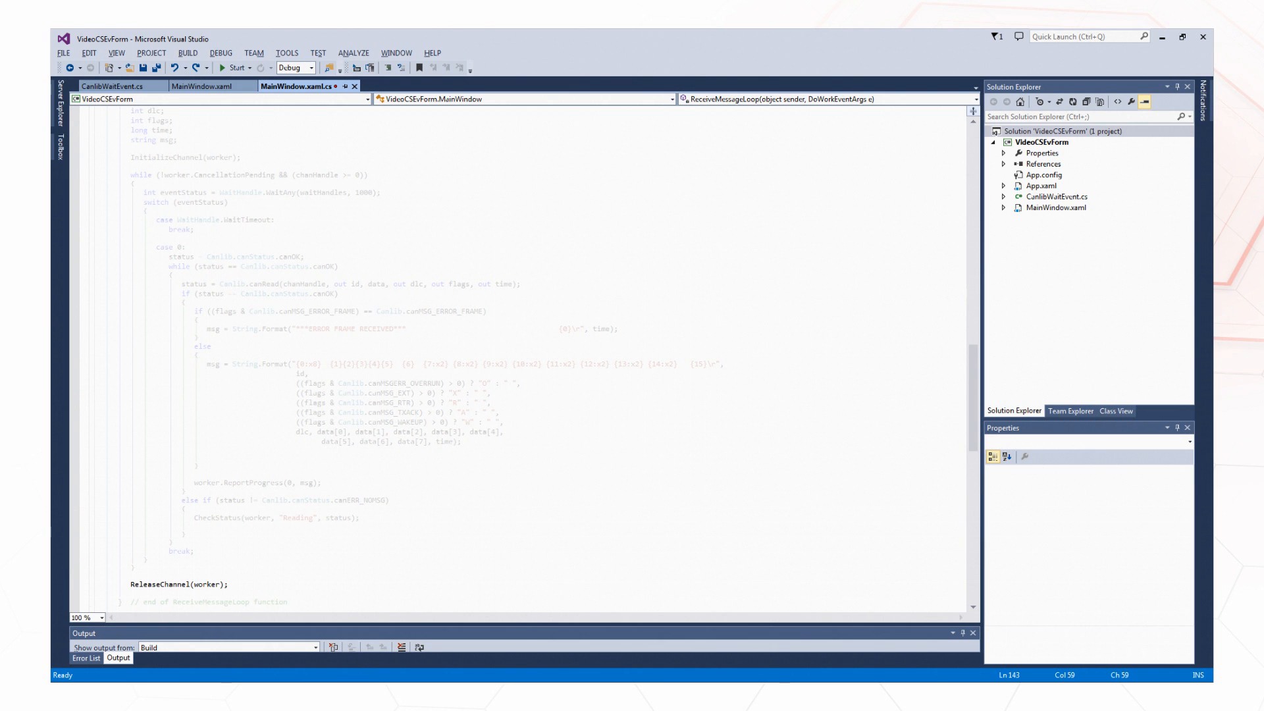
Step: Start the VideoCSEvForm app so its MainWindow opens with an empty messages area
left_click(238, 67)
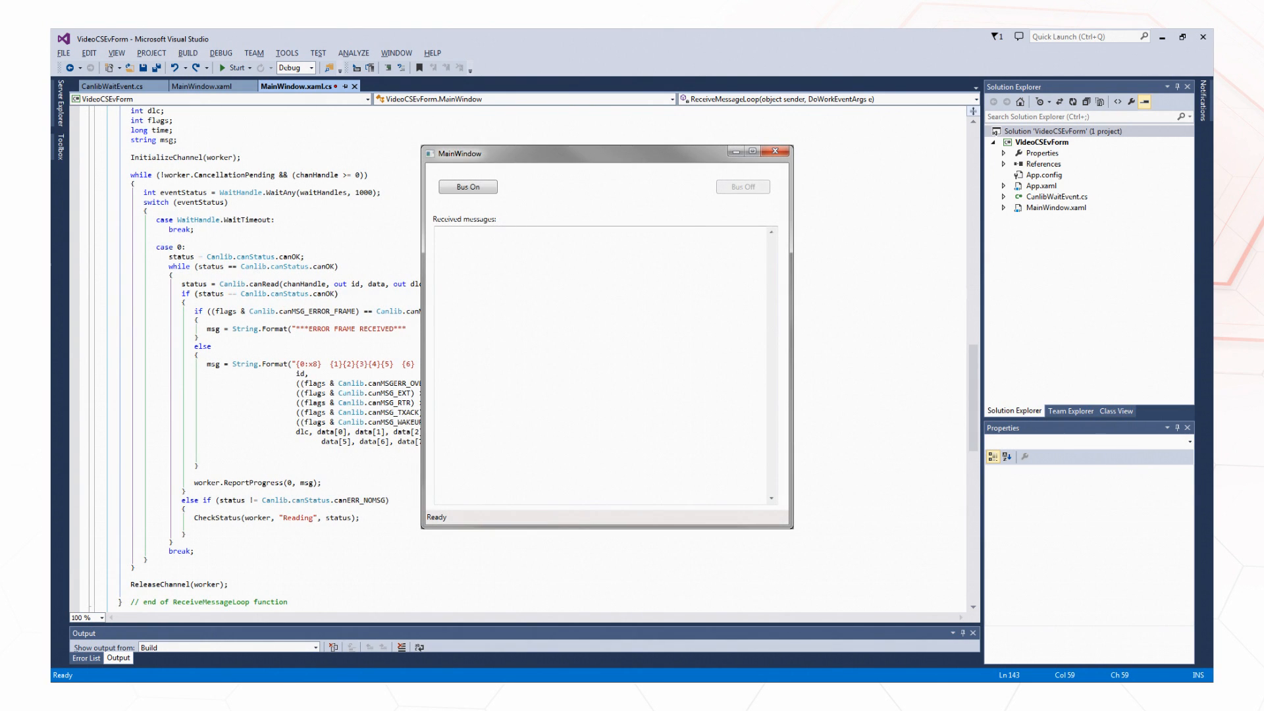
Step: Go Bus On to list received CAN frames, then Bus Off to stop and close the channel
left_click(468, 186)
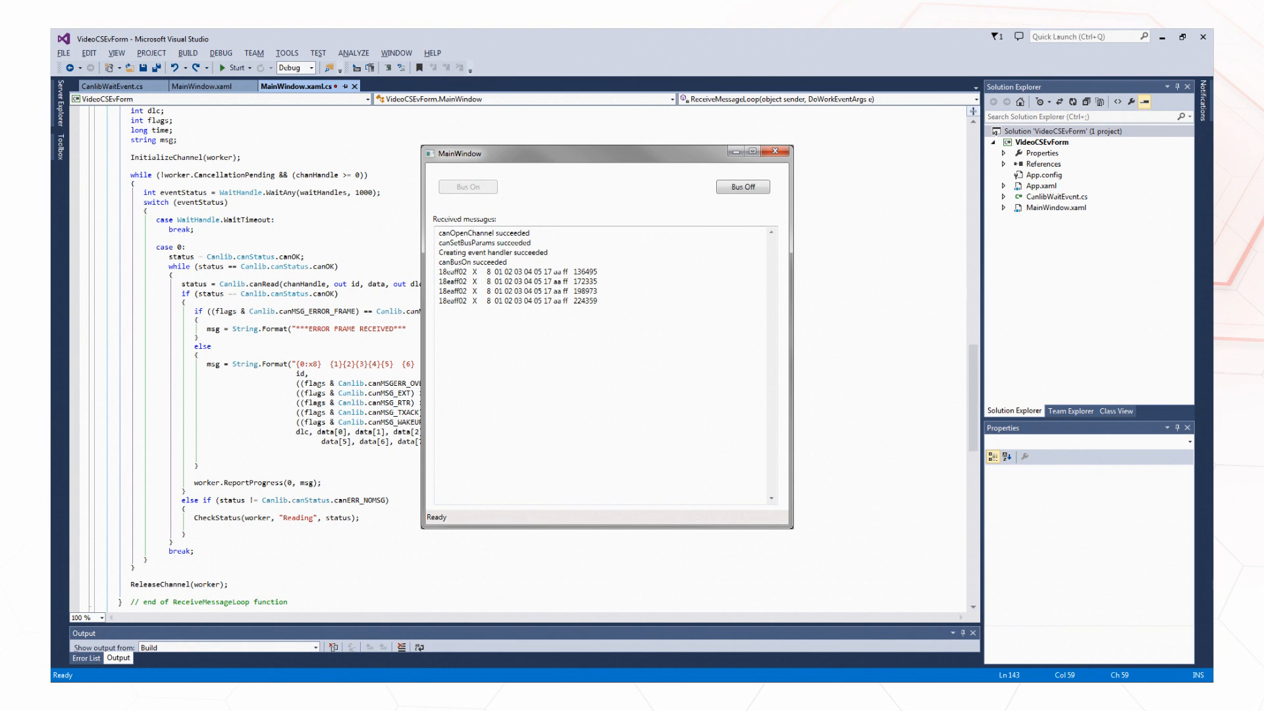
left_click(742, 186)
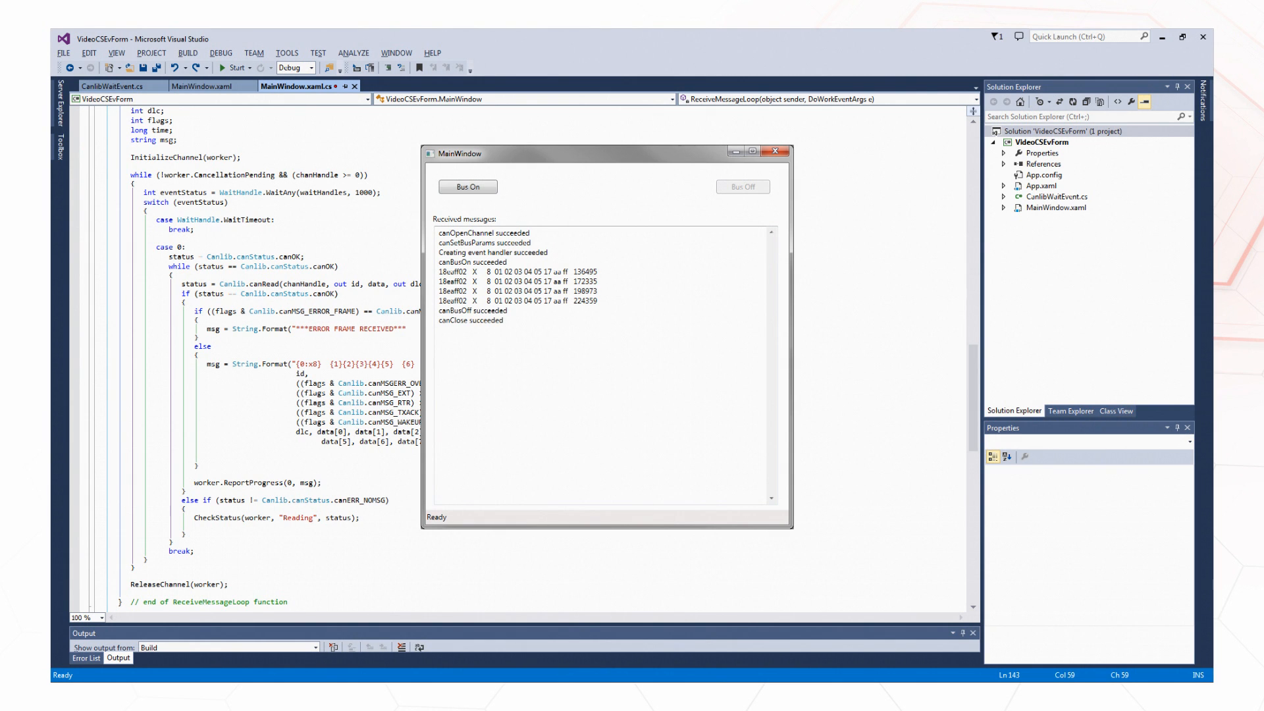